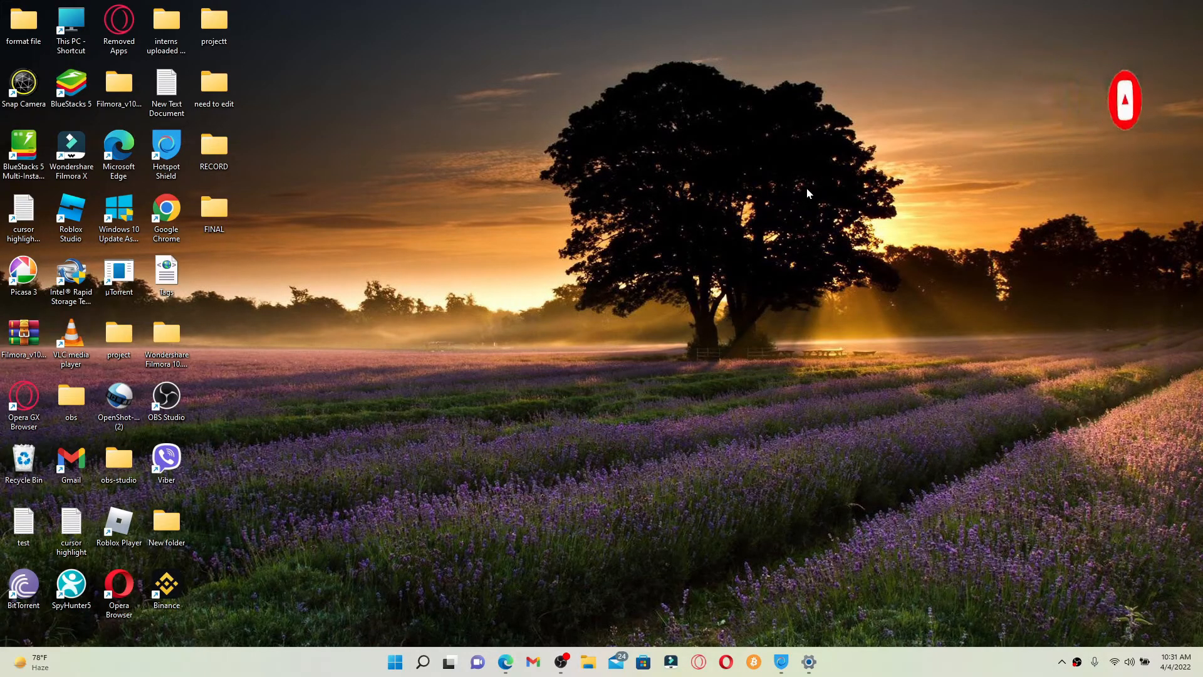
Launch Microsoft Edge from the desktop.
left_click(1123, 100)
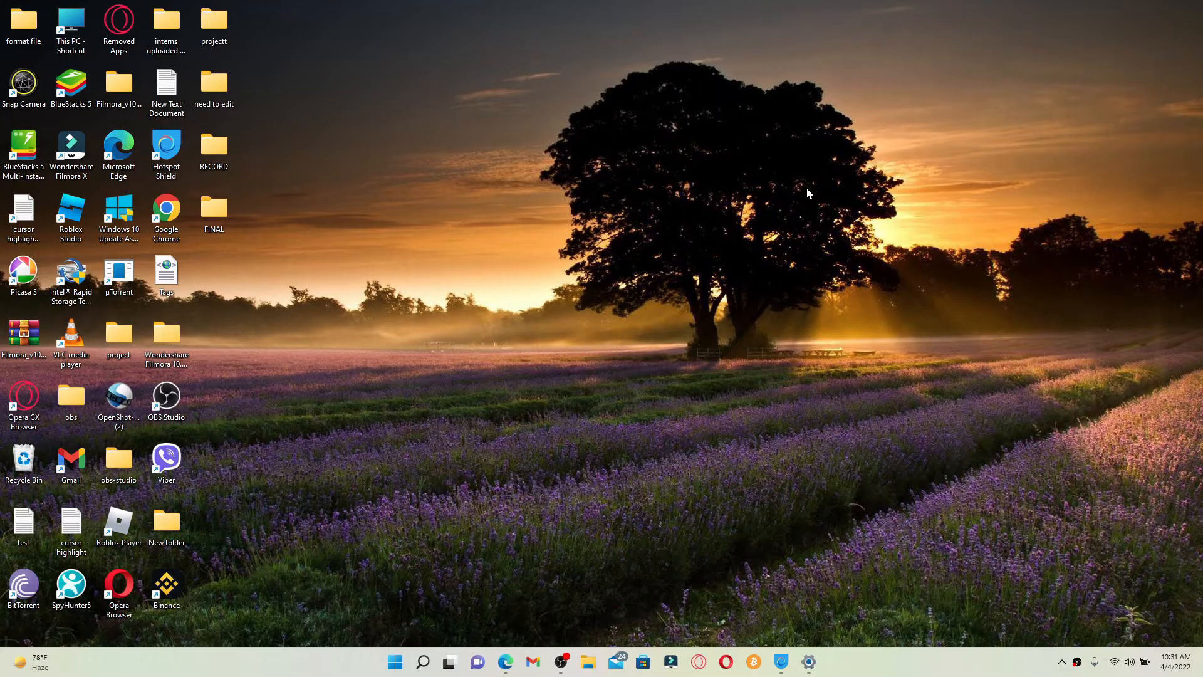
mouse_move(553, 489)
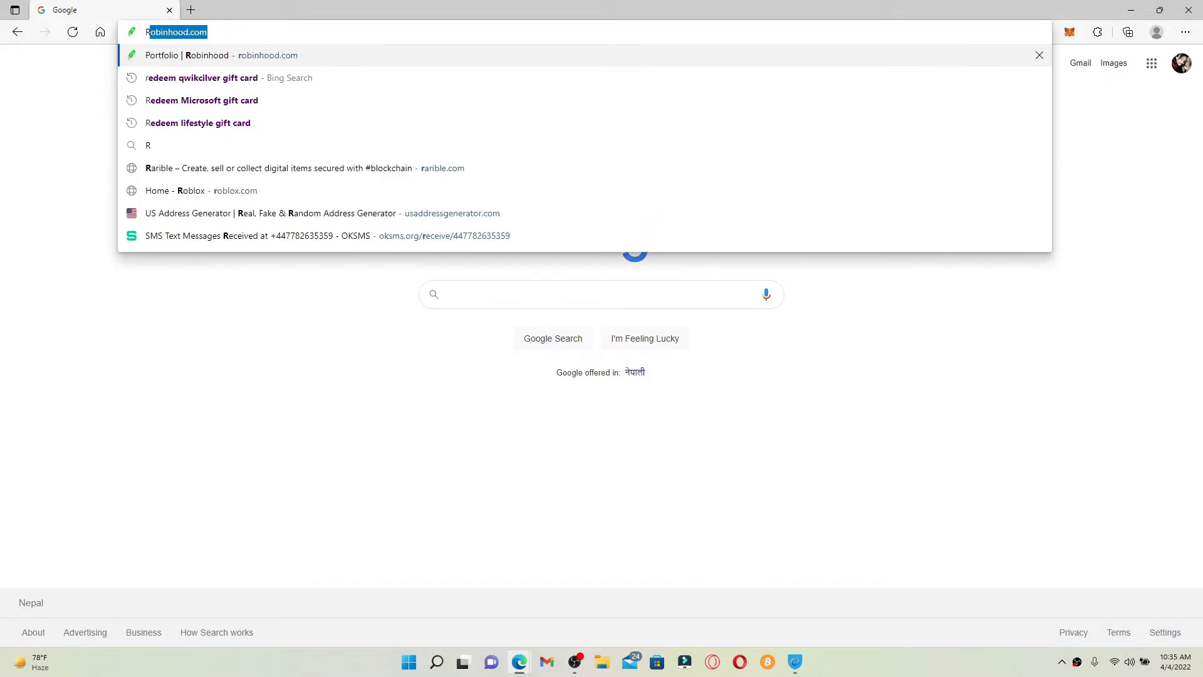
Run the Bing search 'redeem qwikcilver gift card' and look over the results.
left_click(201, 78)
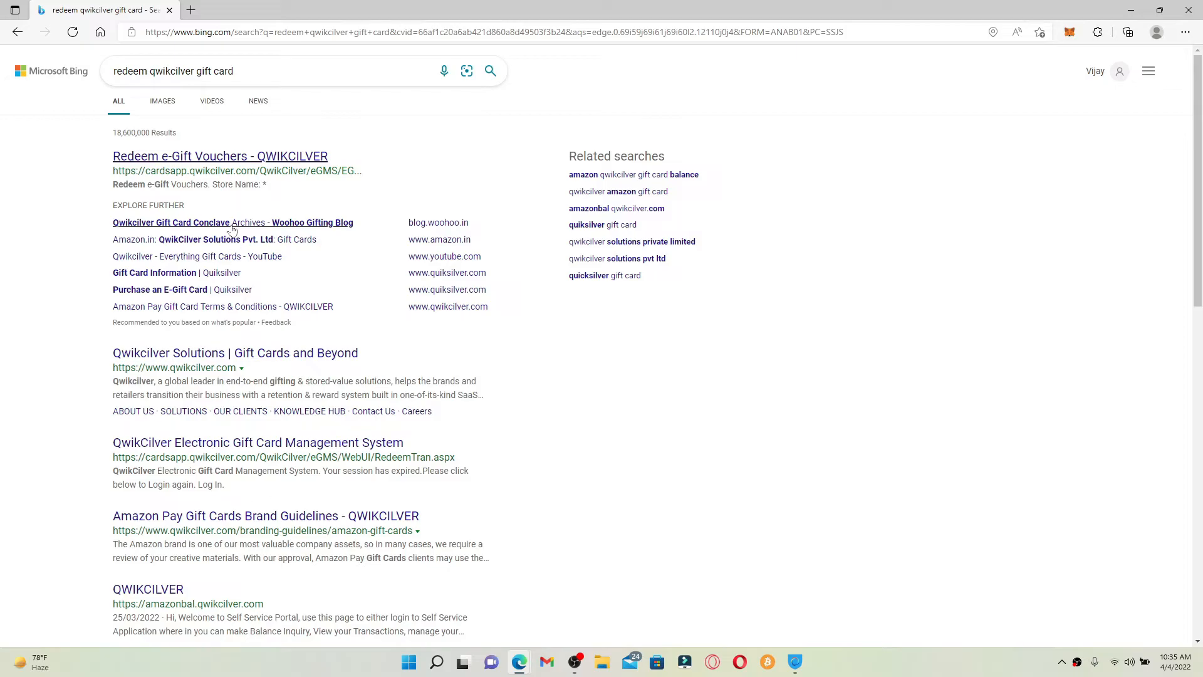
scroll("down", 3)
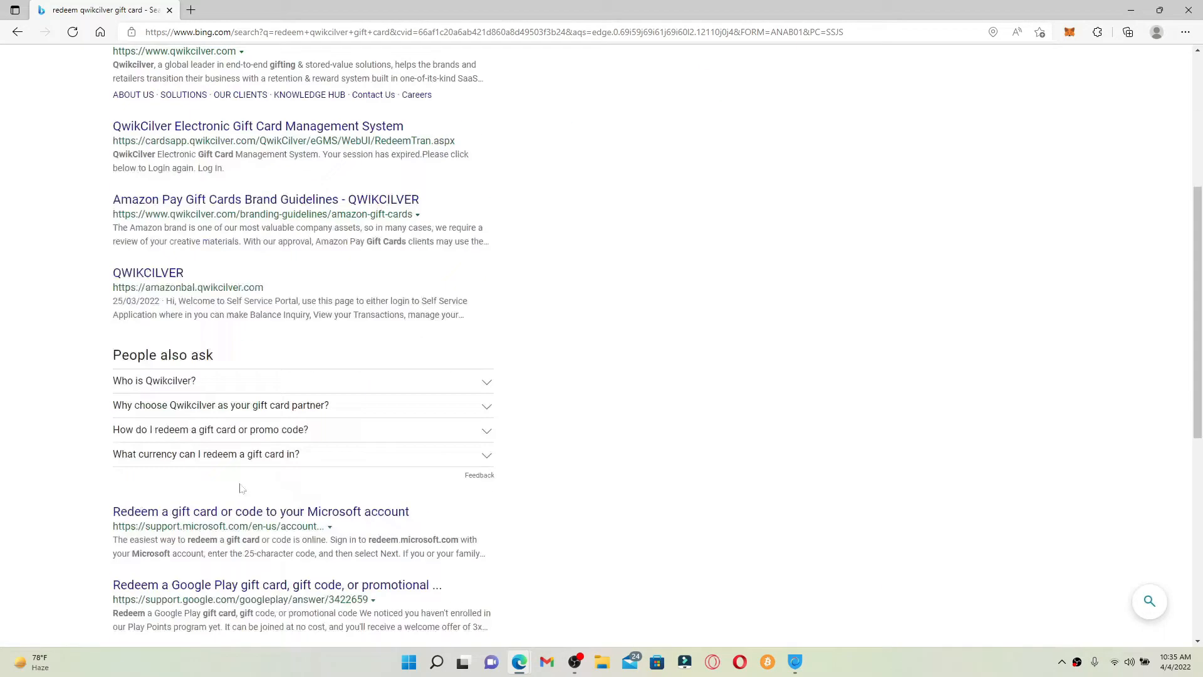
scroll("up", 3)
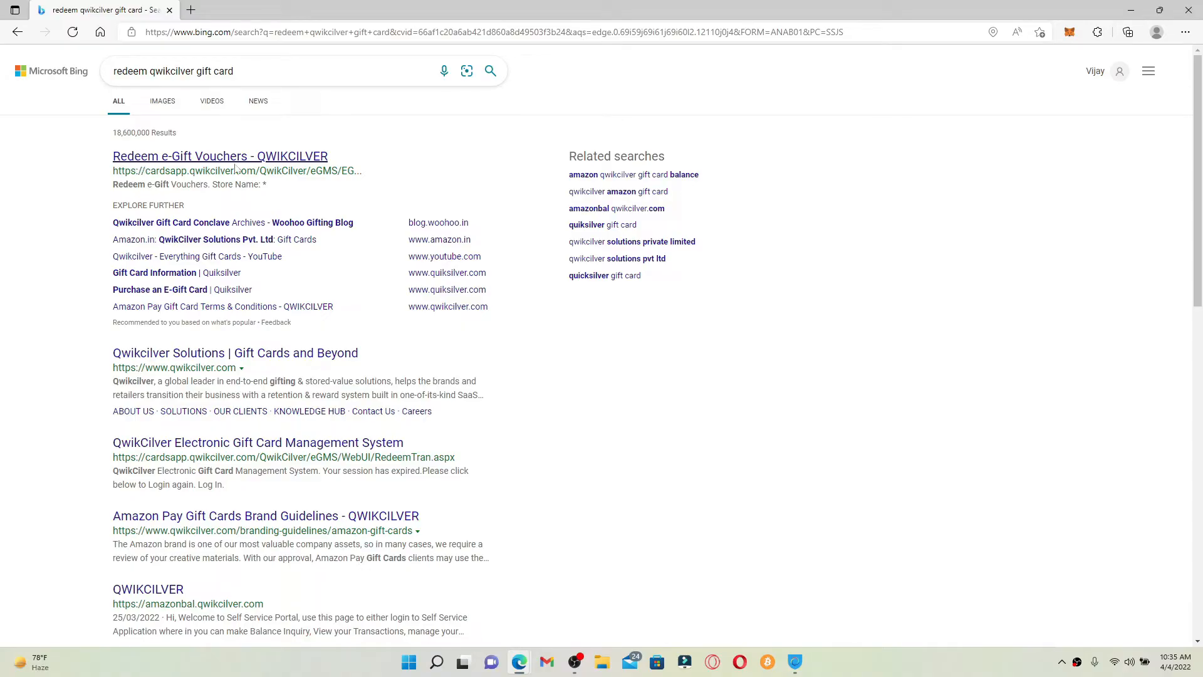
mouse_move(220, 155)
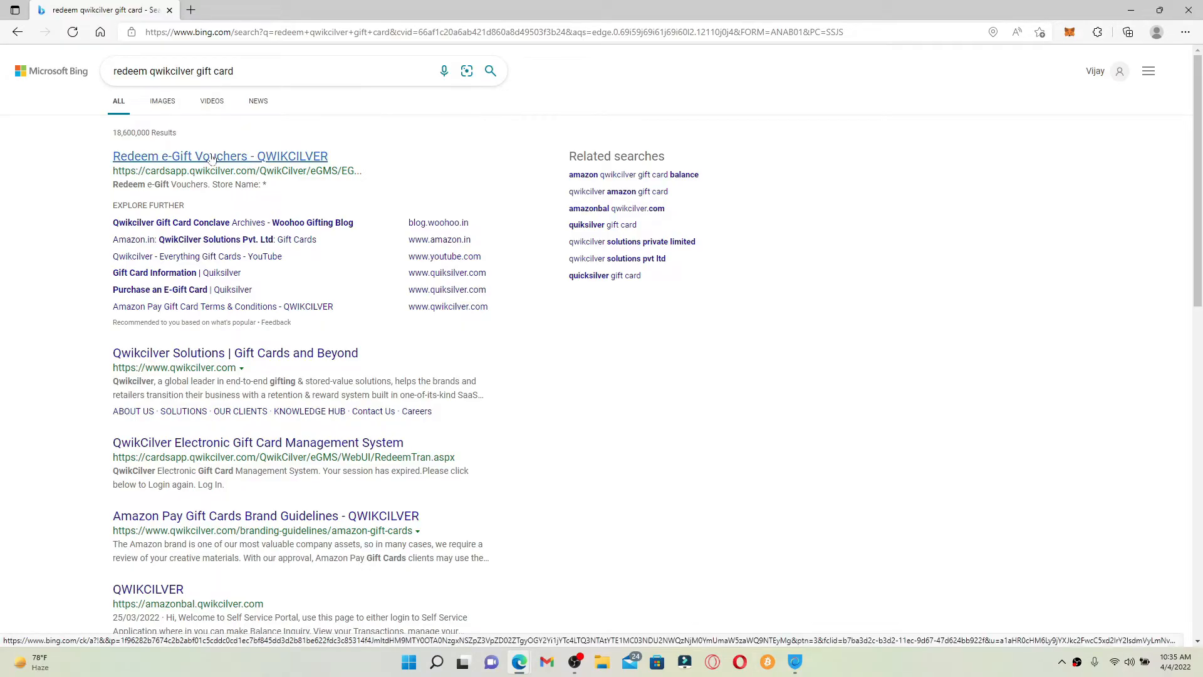
Open the QWIKCILVER Redeem e-Gift Vouchers result, dismiss the terminal ID notice, and focus User Name.
left_click(220, 156)
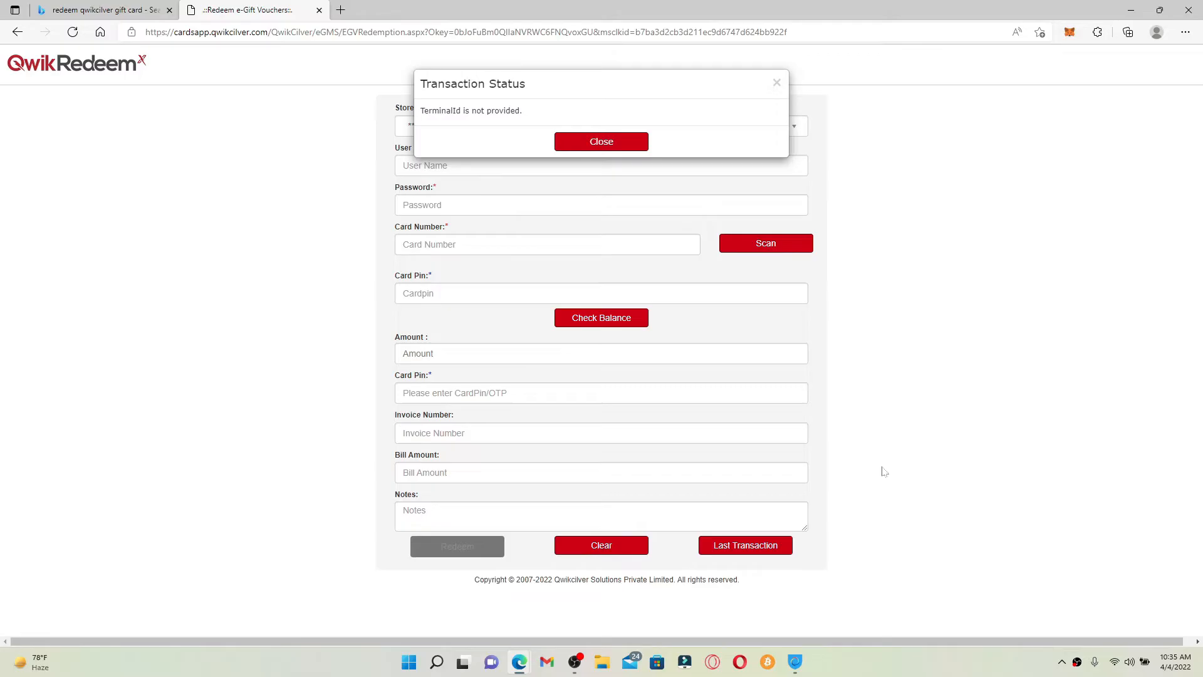
left_click(600, 142)
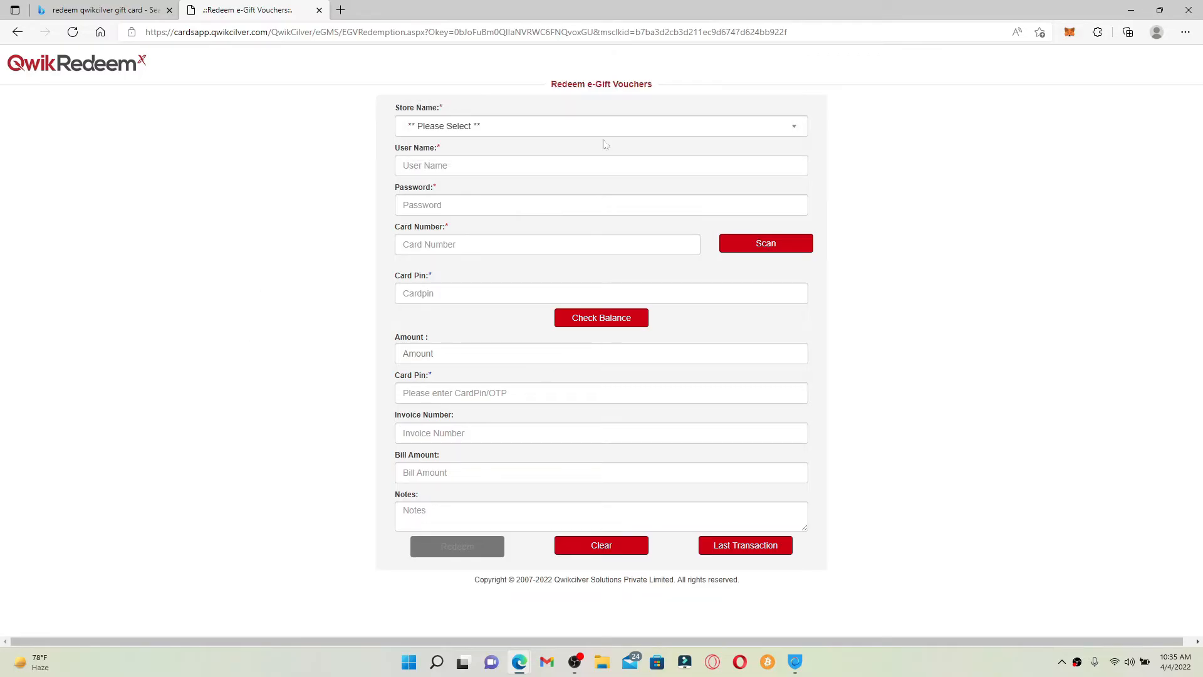
left_click(600, 125)
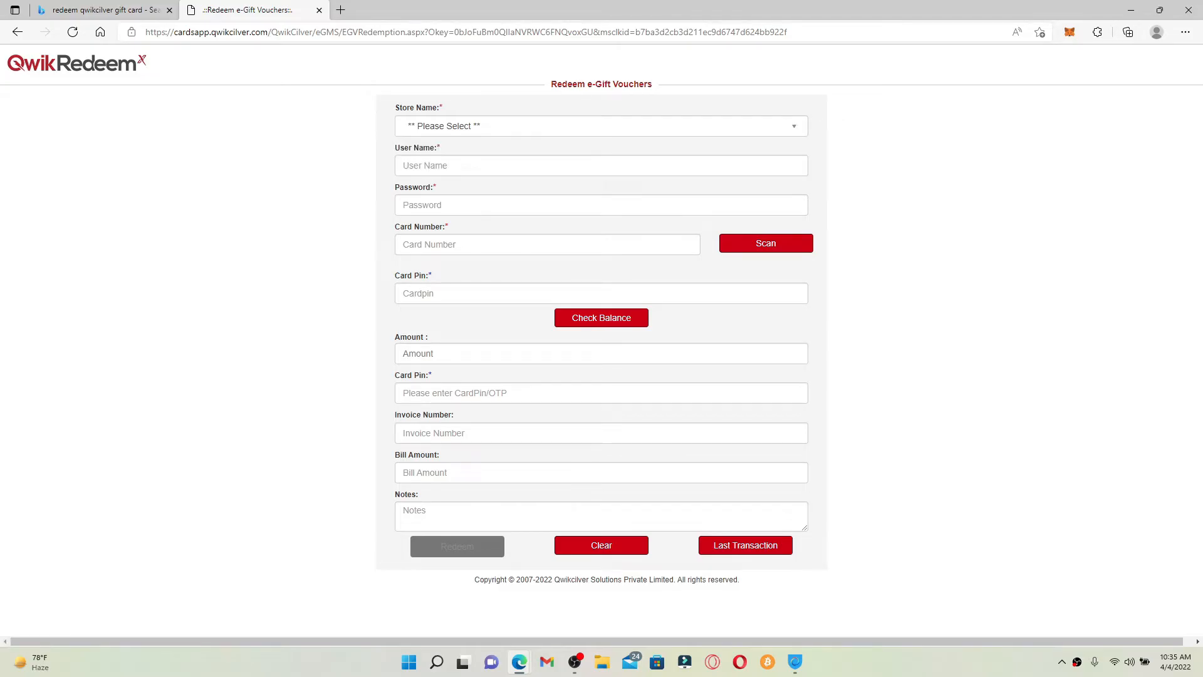
left_click(600, 165)
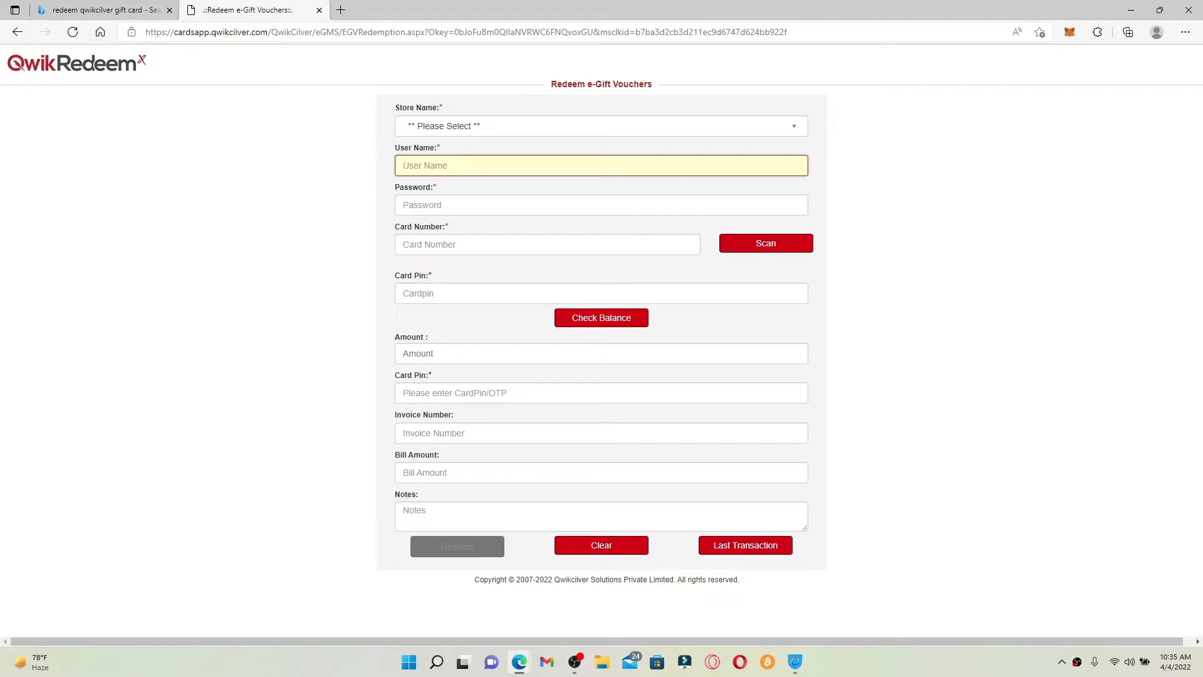
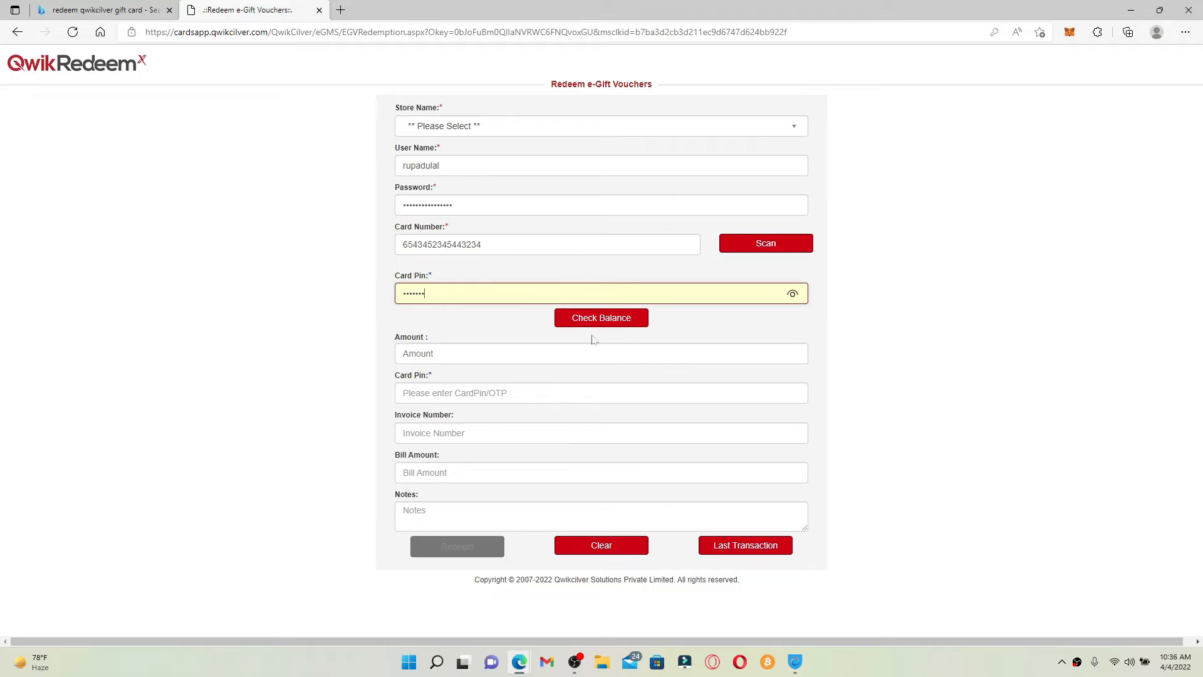
Attempt Check Balance (store-name warning appears), then clear all form fields.
left_click(600, 317)
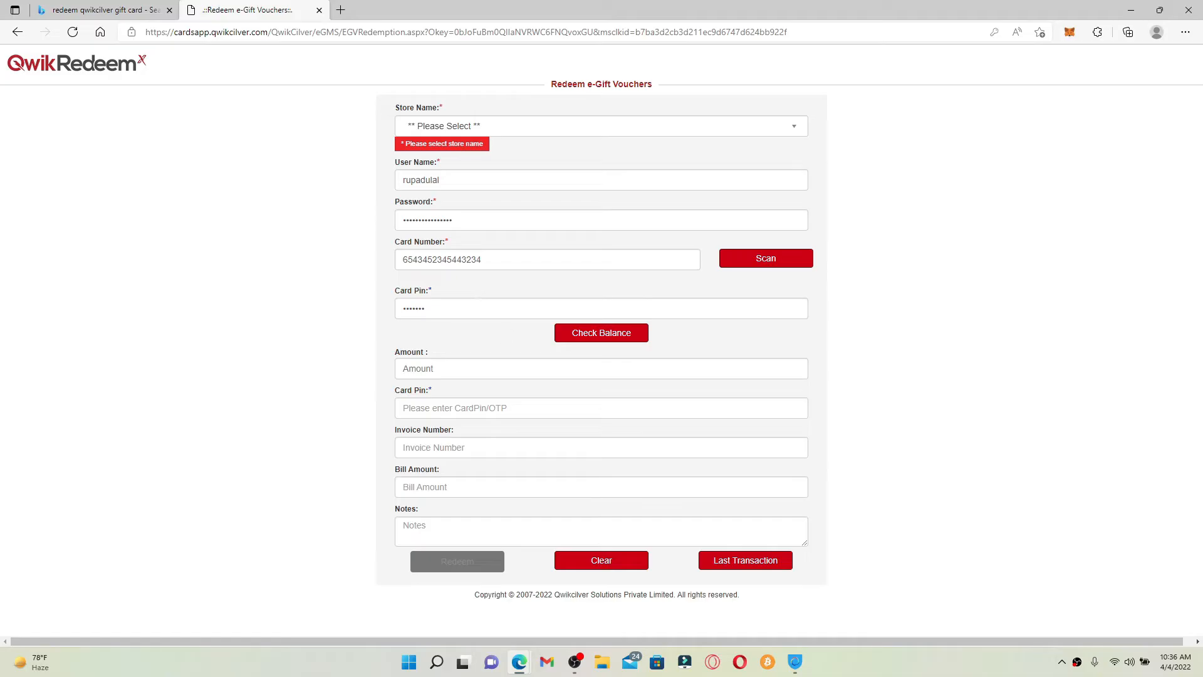
left_click(600, 559)
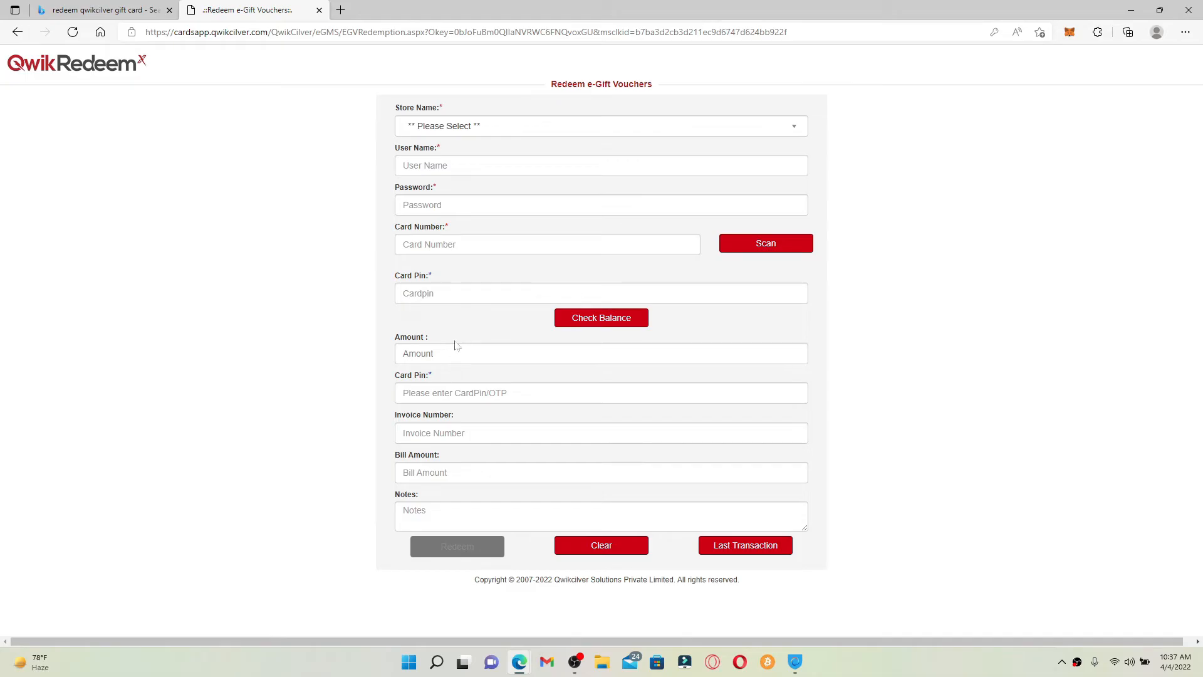
mouse_move(421, 359)
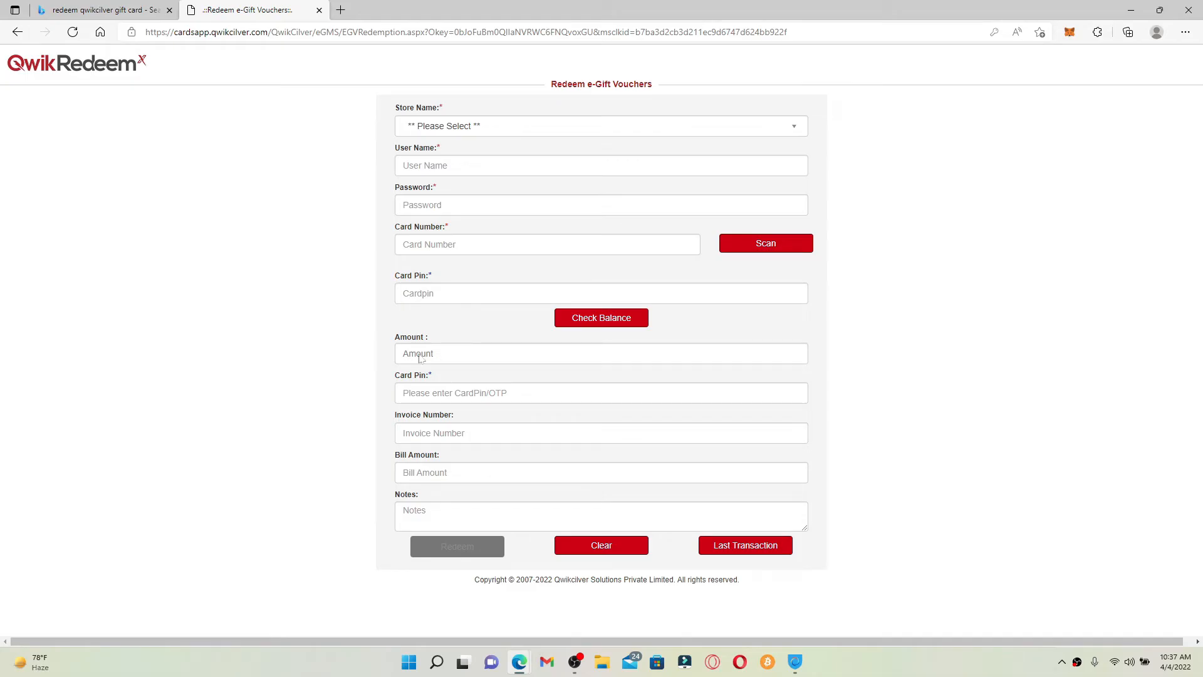
left_click(600, 392)
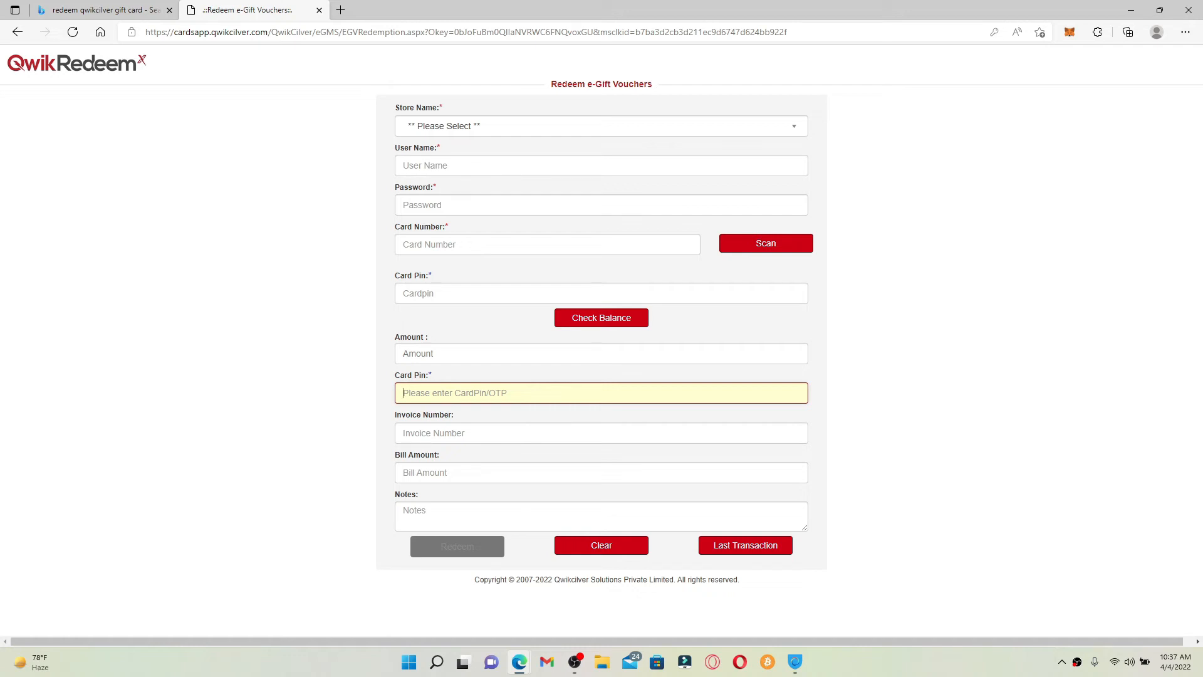
left_click(600, 432)
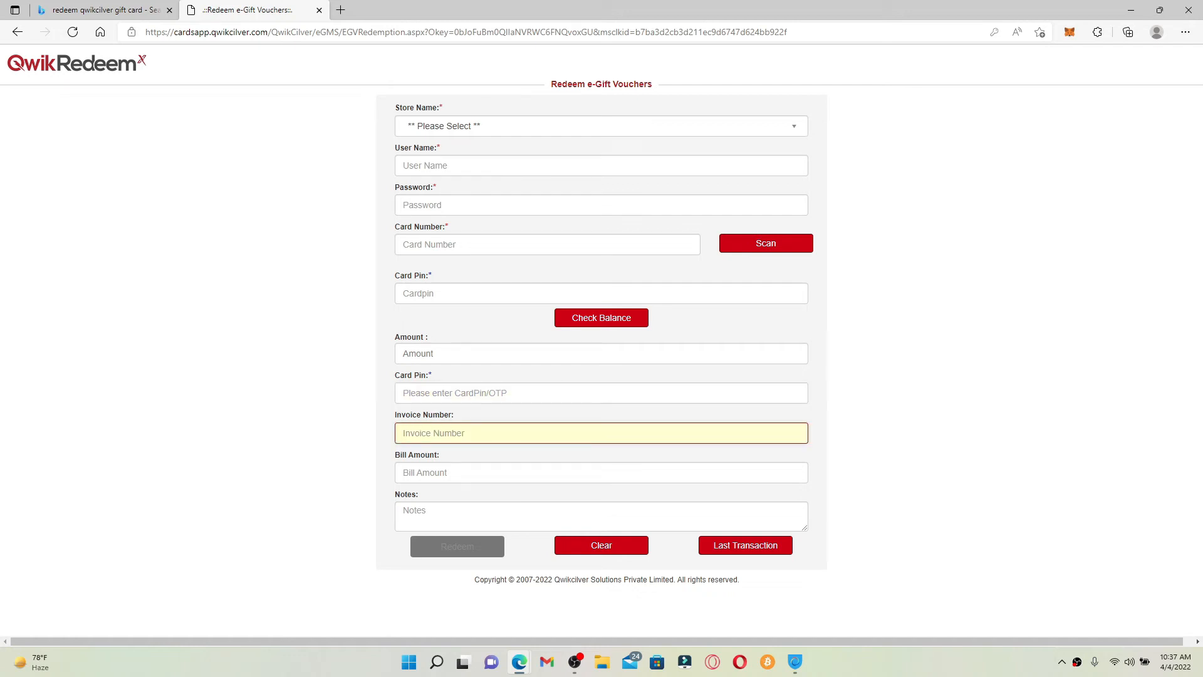
left_click(600, 472)
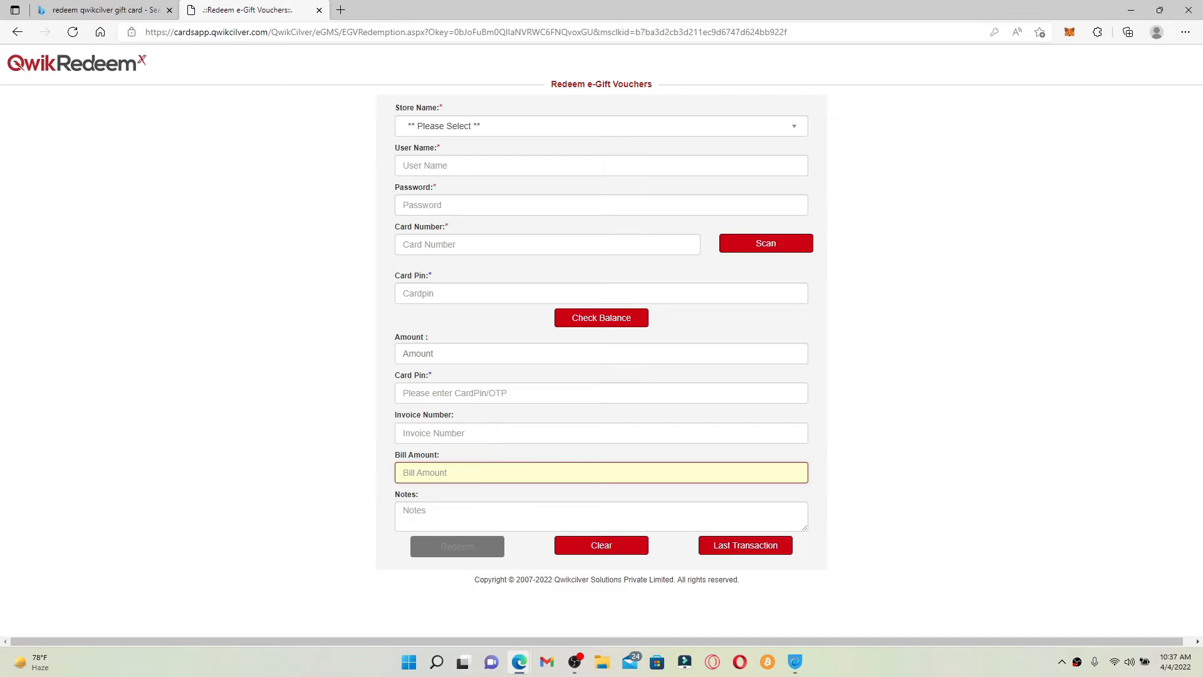
left_click(600, 515)
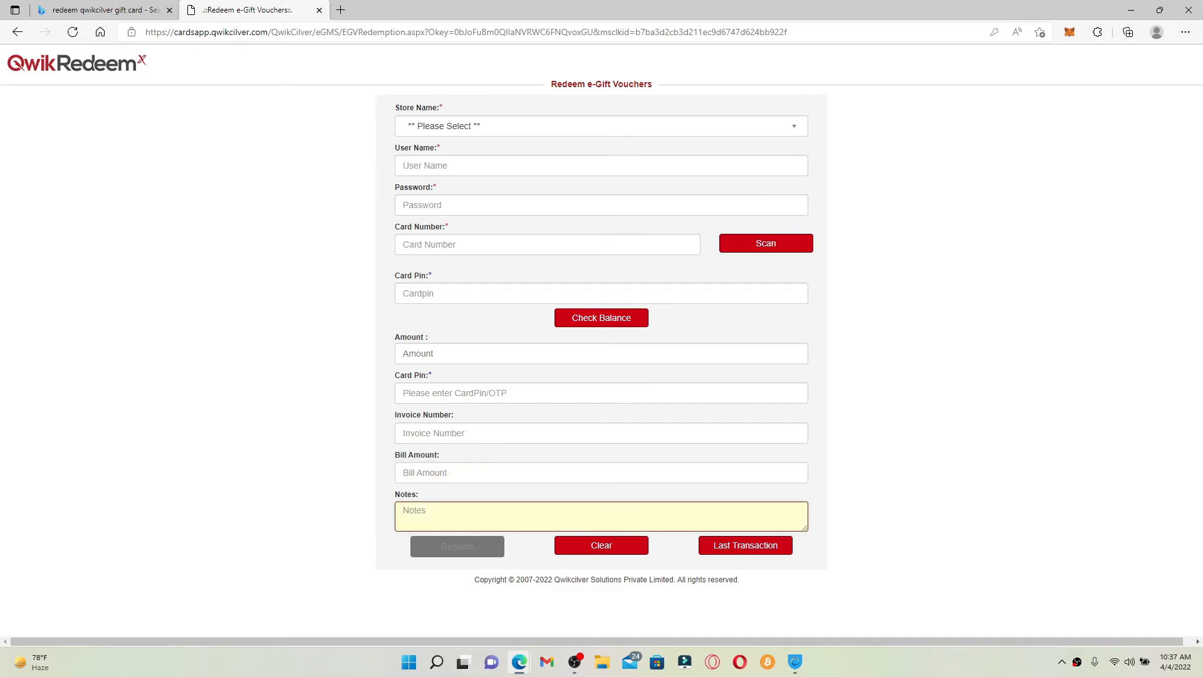